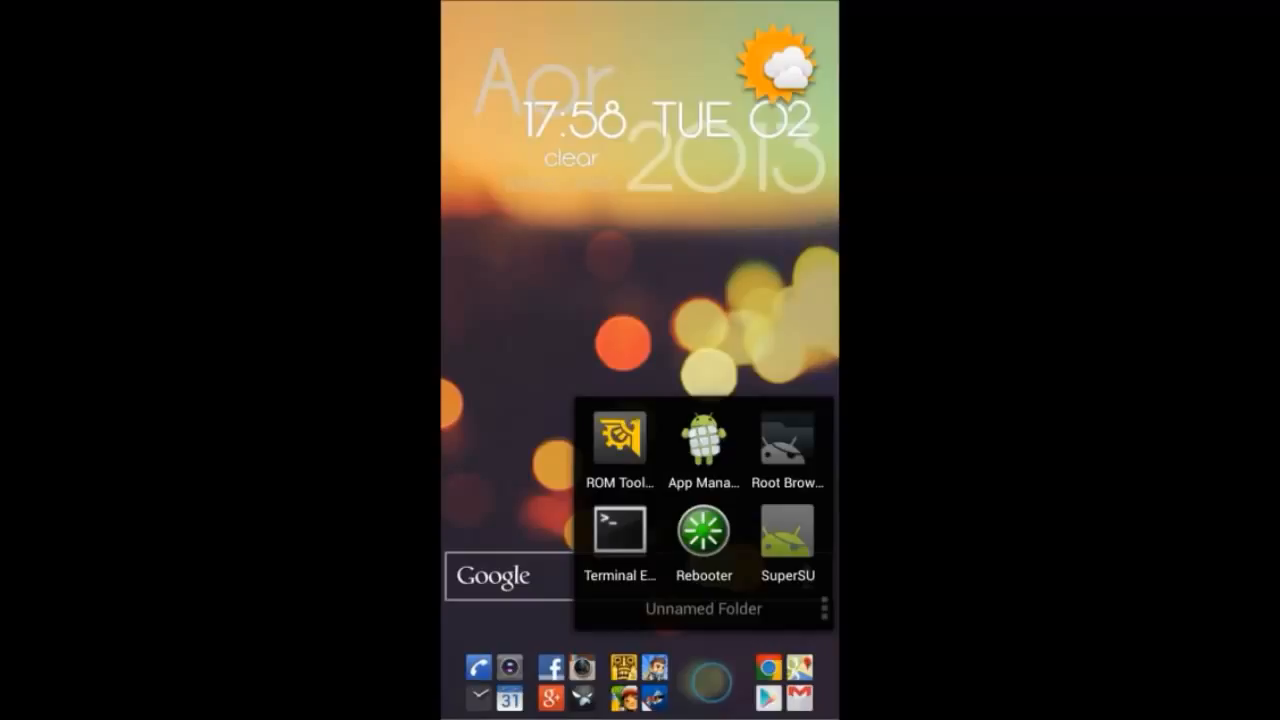
# Step: Launch App Manager, glance at the running Tasks list, then return to the Apps grid
pyautogui.click(703, 440)
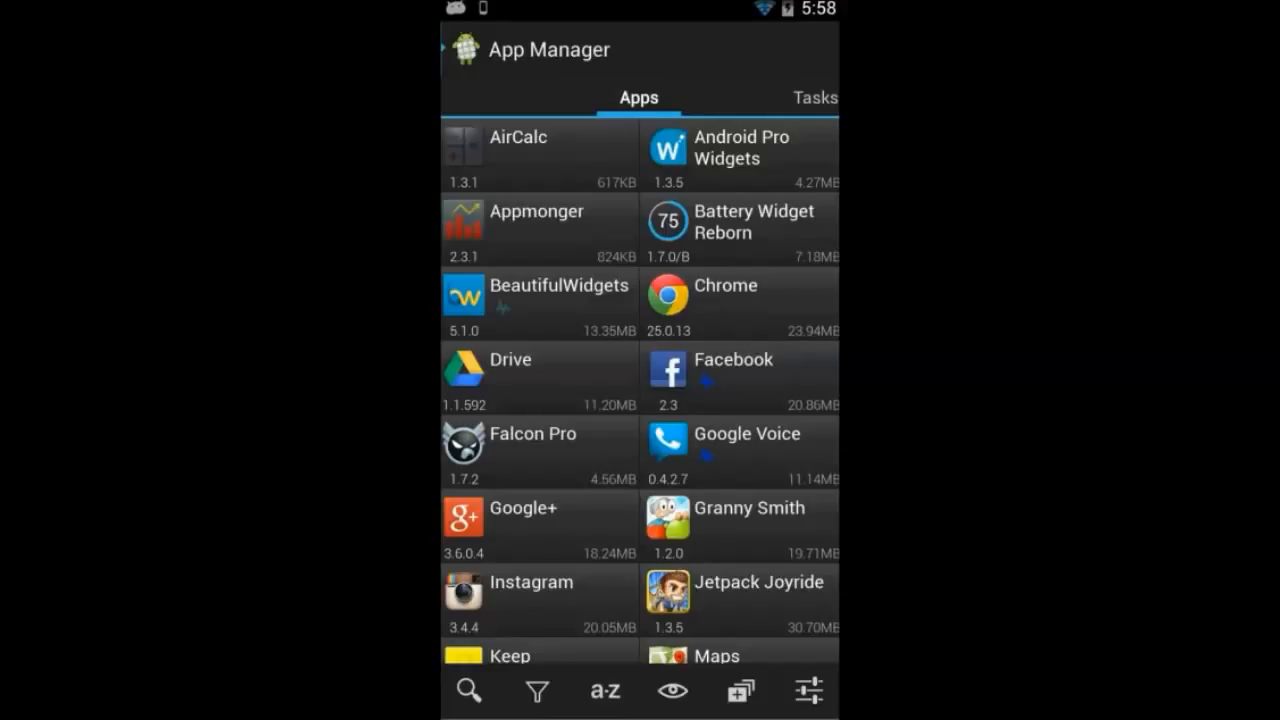
pyautogui.click(647, 97)
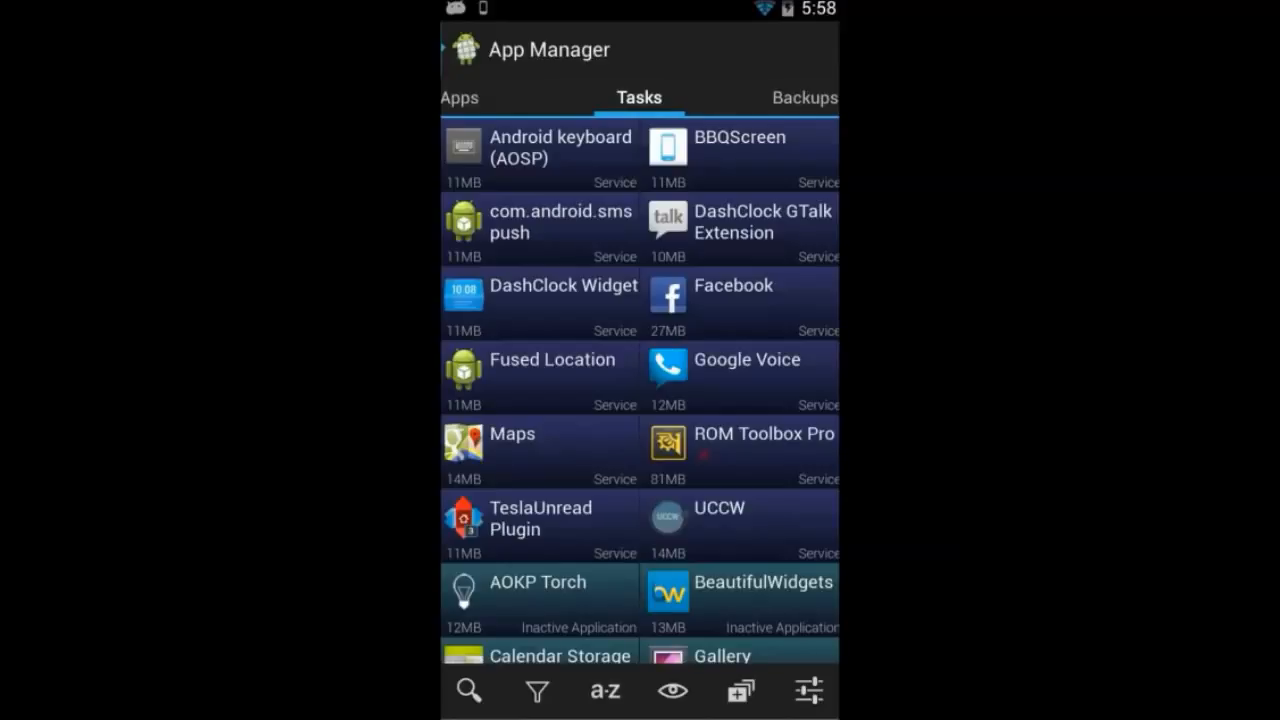
pyautogui.click(804, 97)
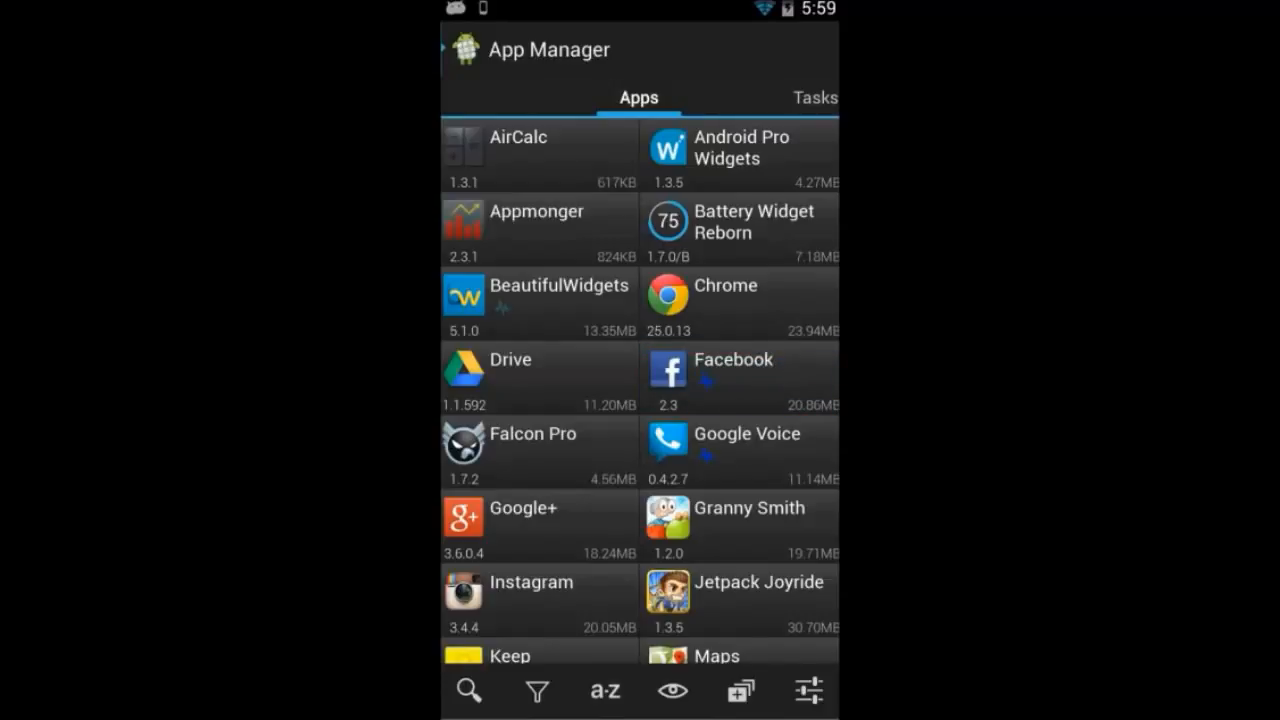
# Step: Review Facebook's actions, app info, storage usage and permissions, then close its dialog
pyautogui.click(733, 359)
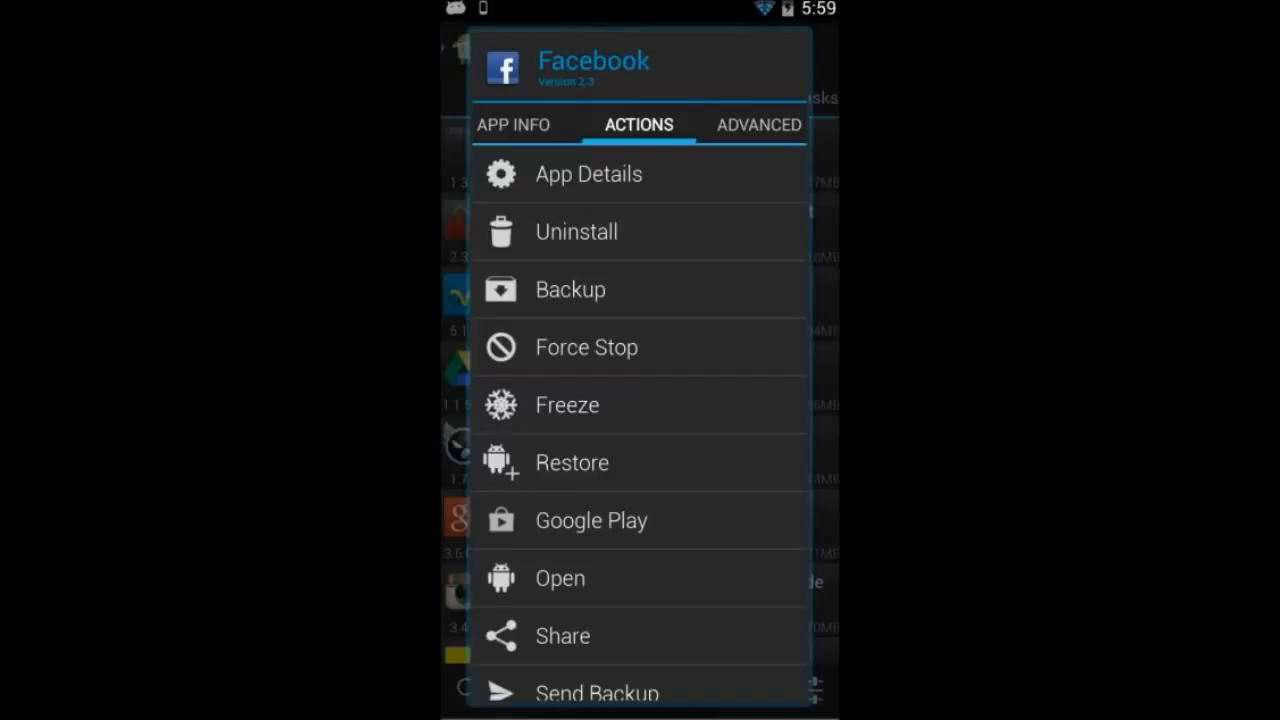
pyautogui.click(512, 125)
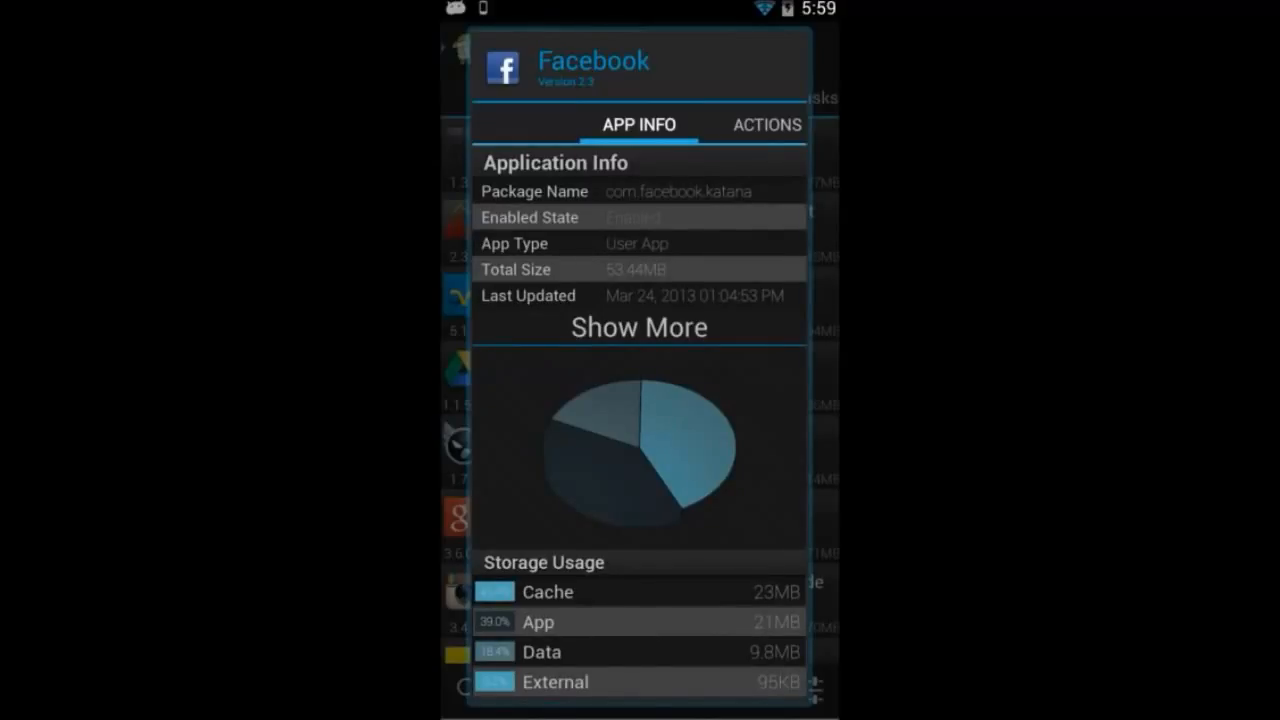
pyautogui.scroll(-3)
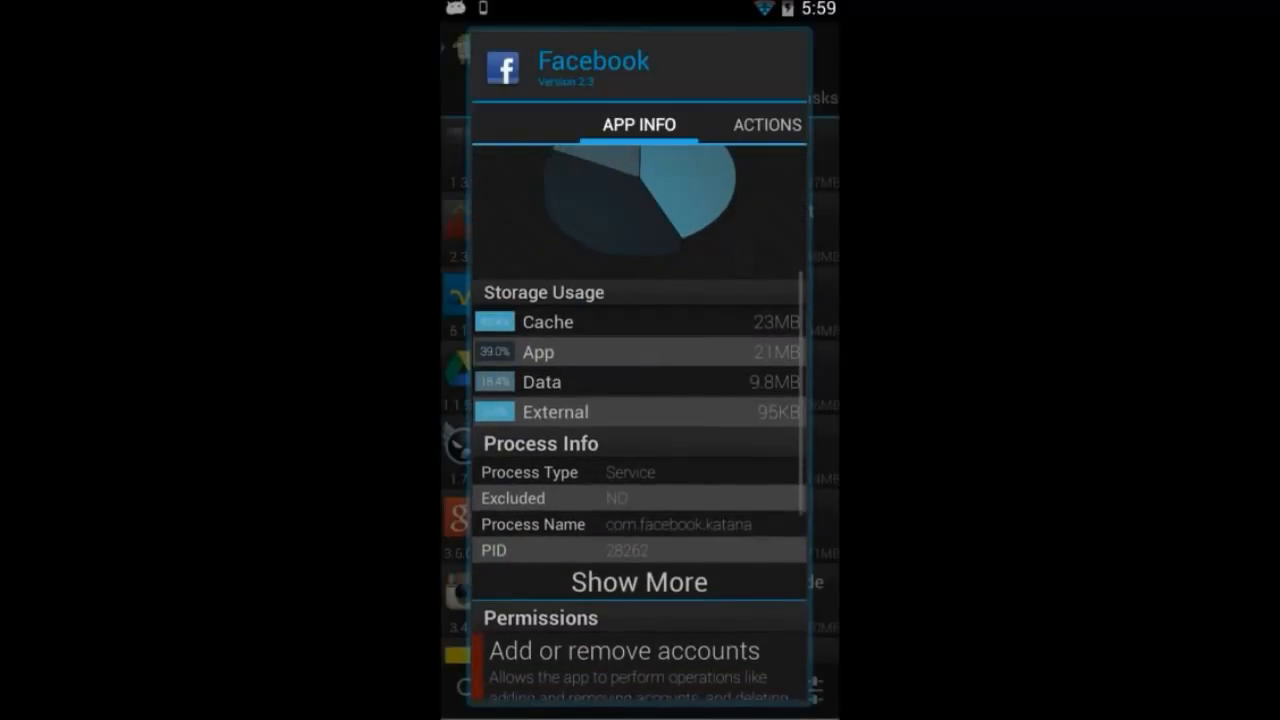
pyautogui.scroll(-3)
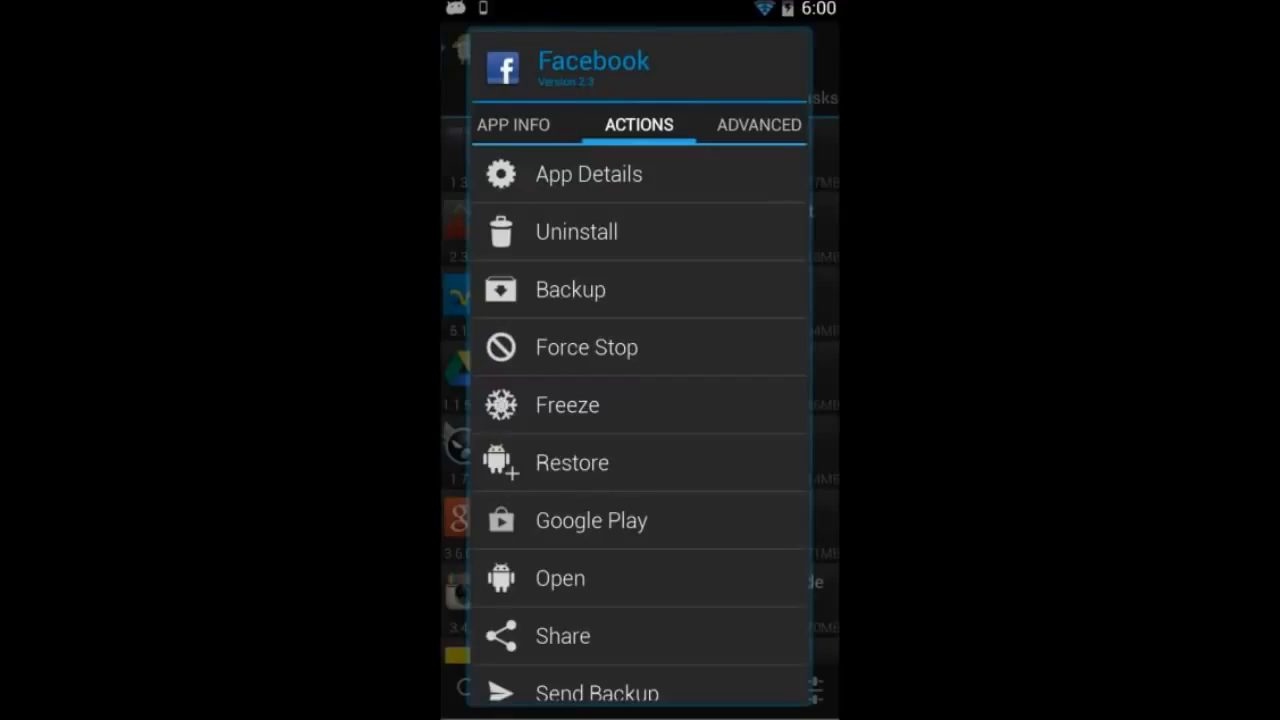
pyautogui.click(758, 125)
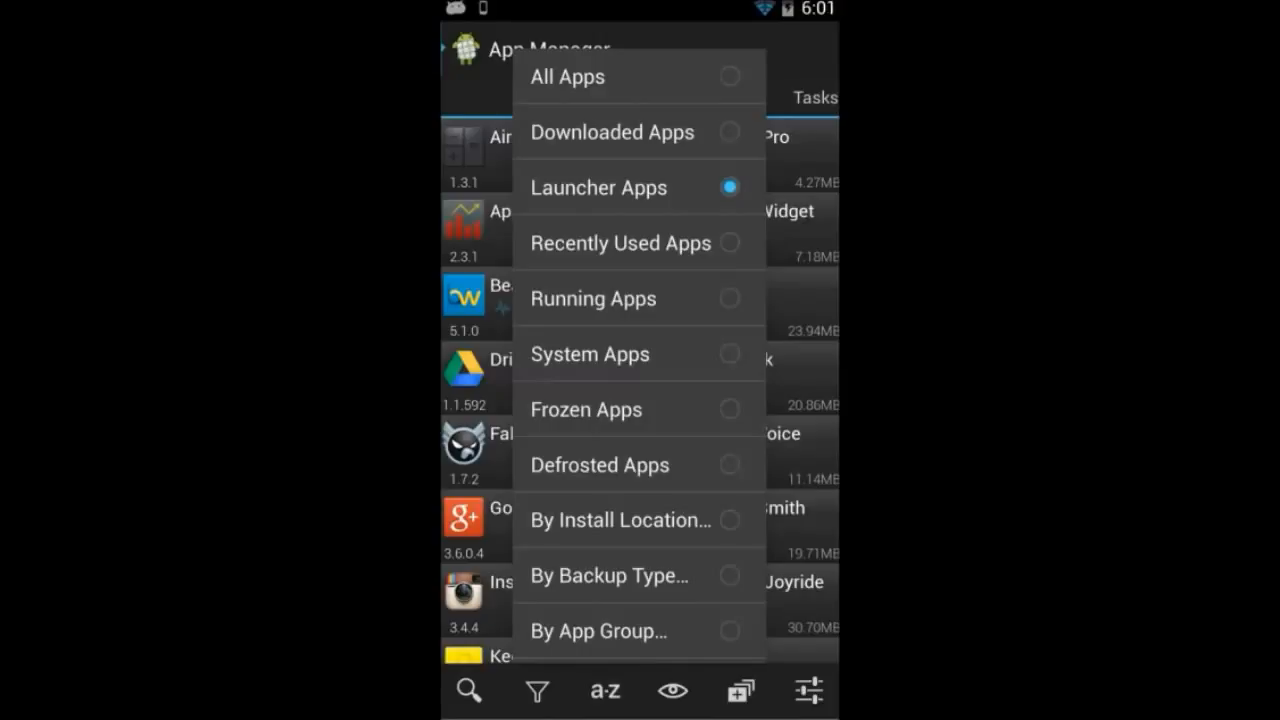
# Step: Dismiss the filter menu and sort the installed apps alphabetically (a-z)
pyautogui.click(604, 690)
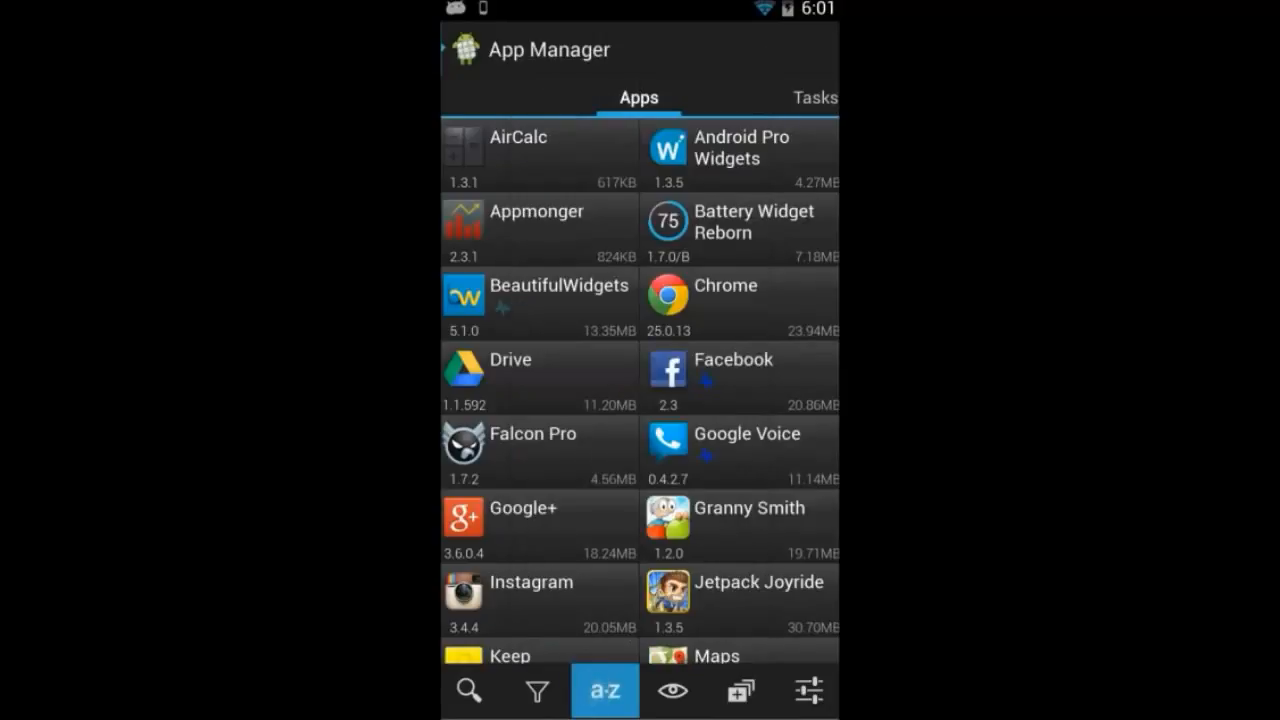
pyautogui.click(604, 691)
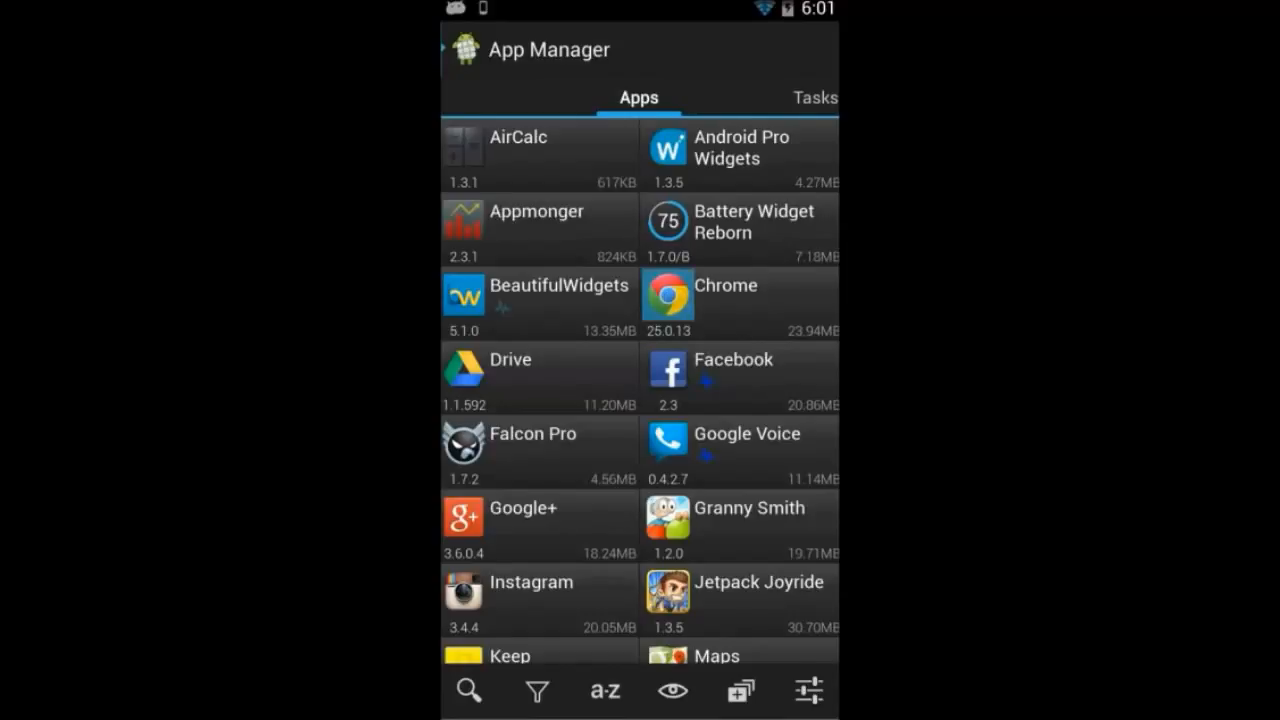
# Step: Multi-select Chrome and Facebook, then bring up the side menu of backup and cloud tools
pyautogui.click(740, 303)
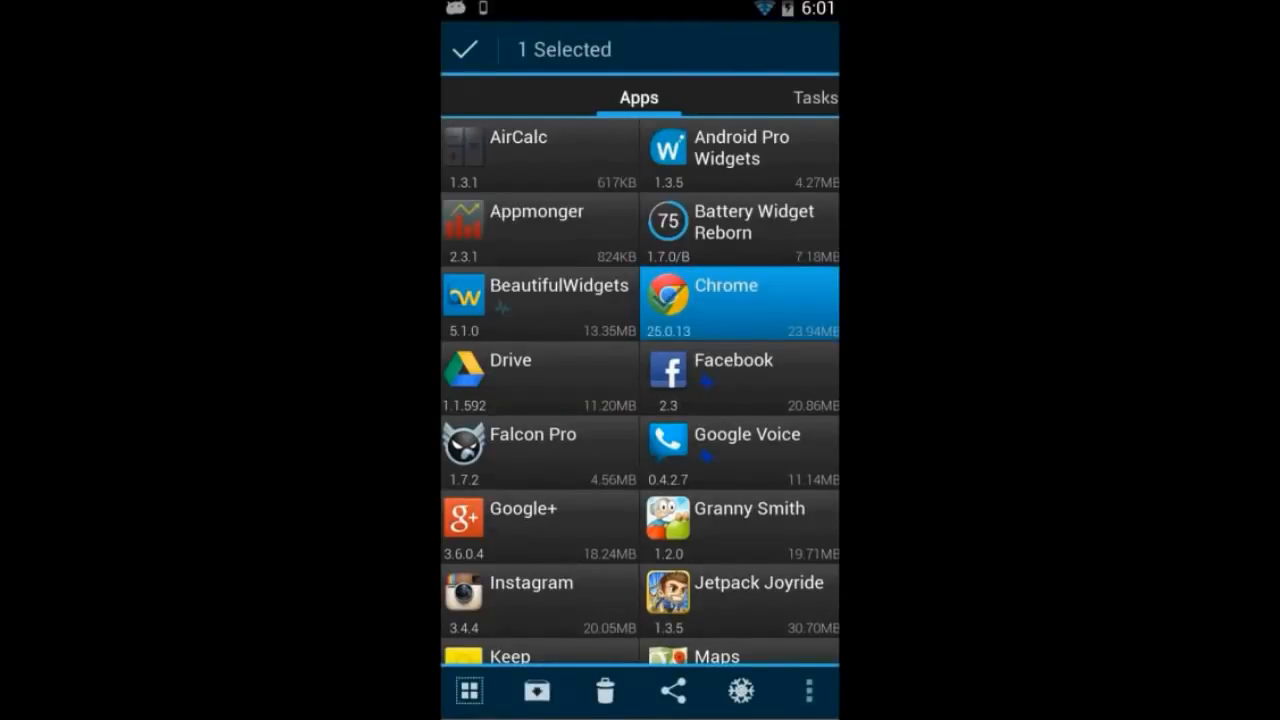
pyautogui.click(740, 377)
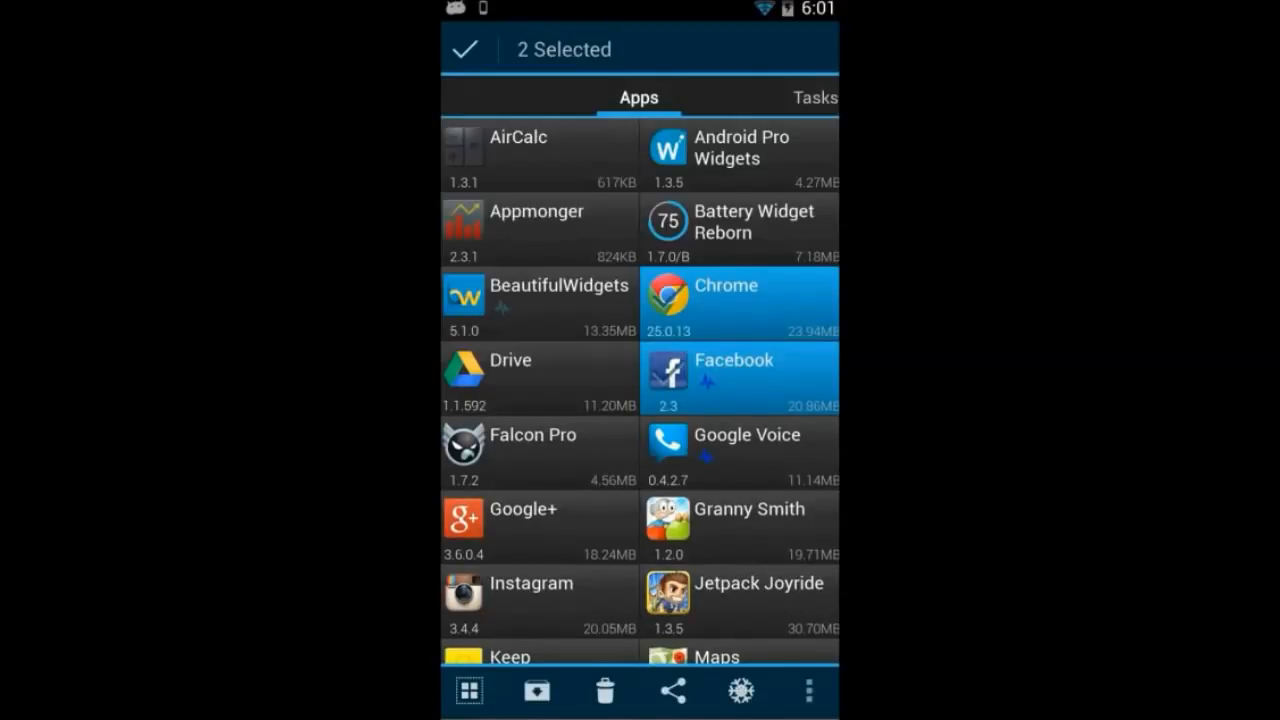
pyautogui.click(538, 377)
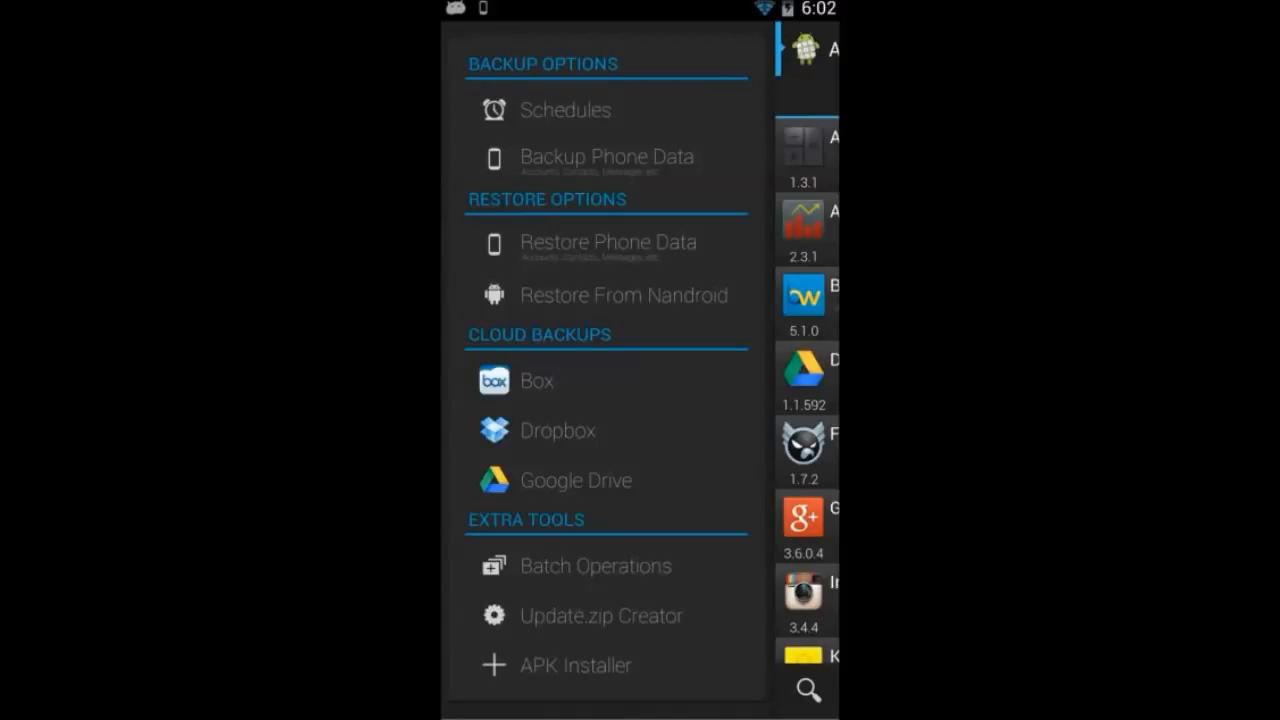
pyautogui.click(566, 109)
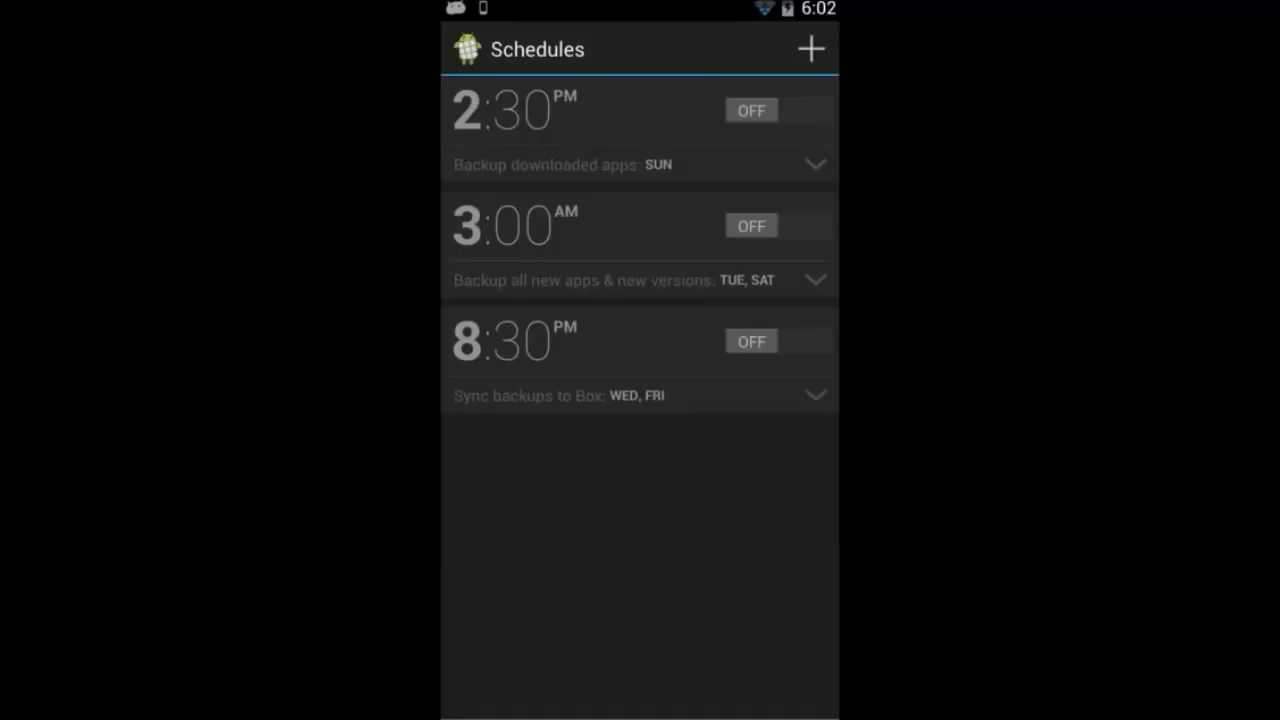
pyautogui.click(815, 164)
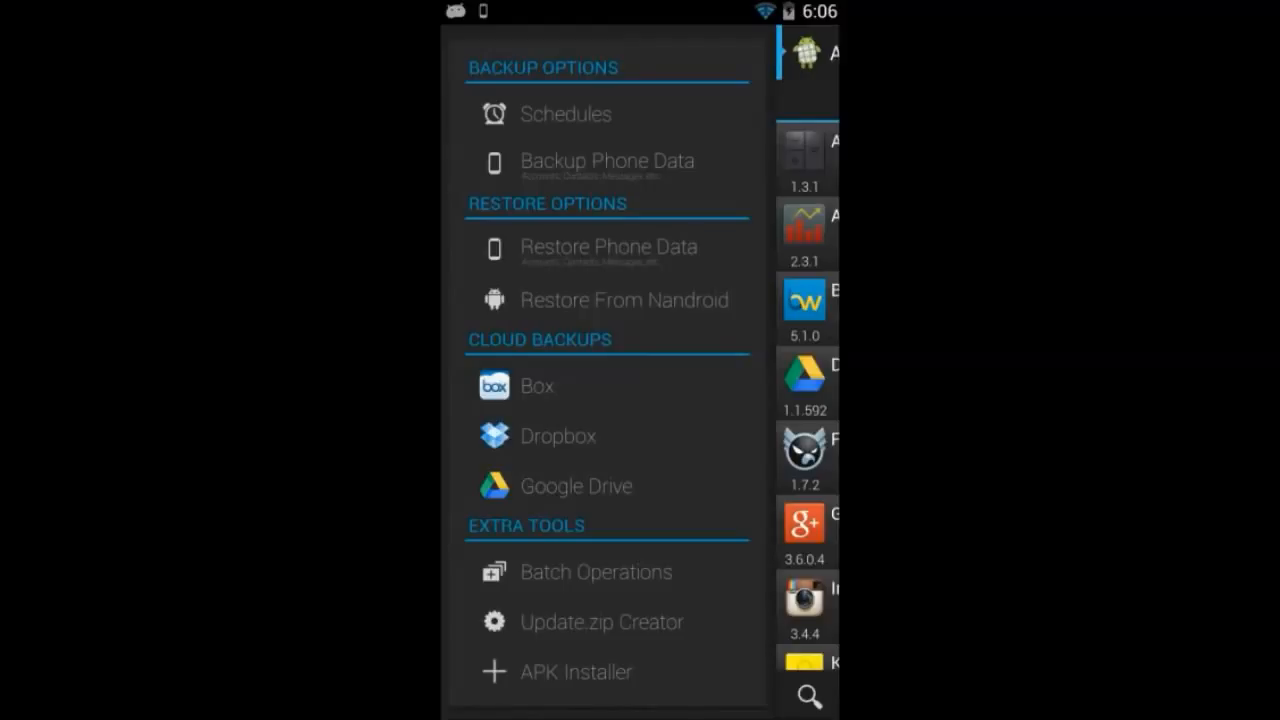
pyautogui.click(607, 161)
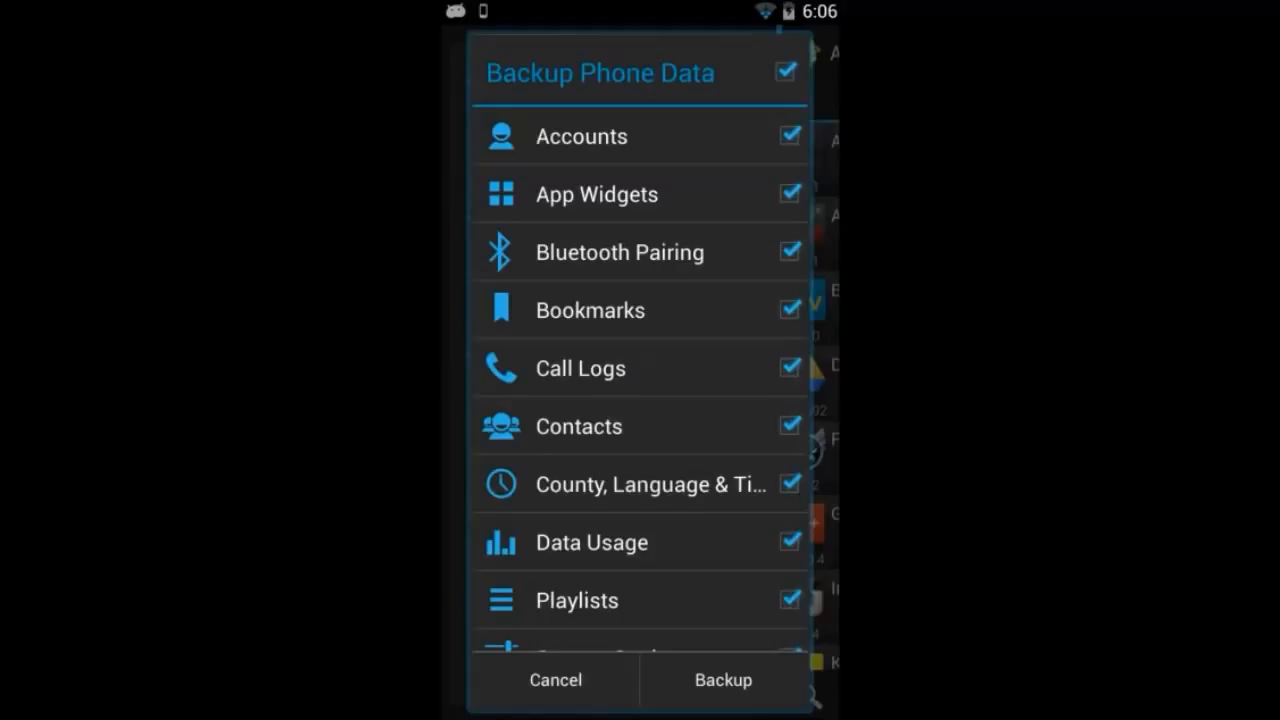
pyautogui.scroll(-3)
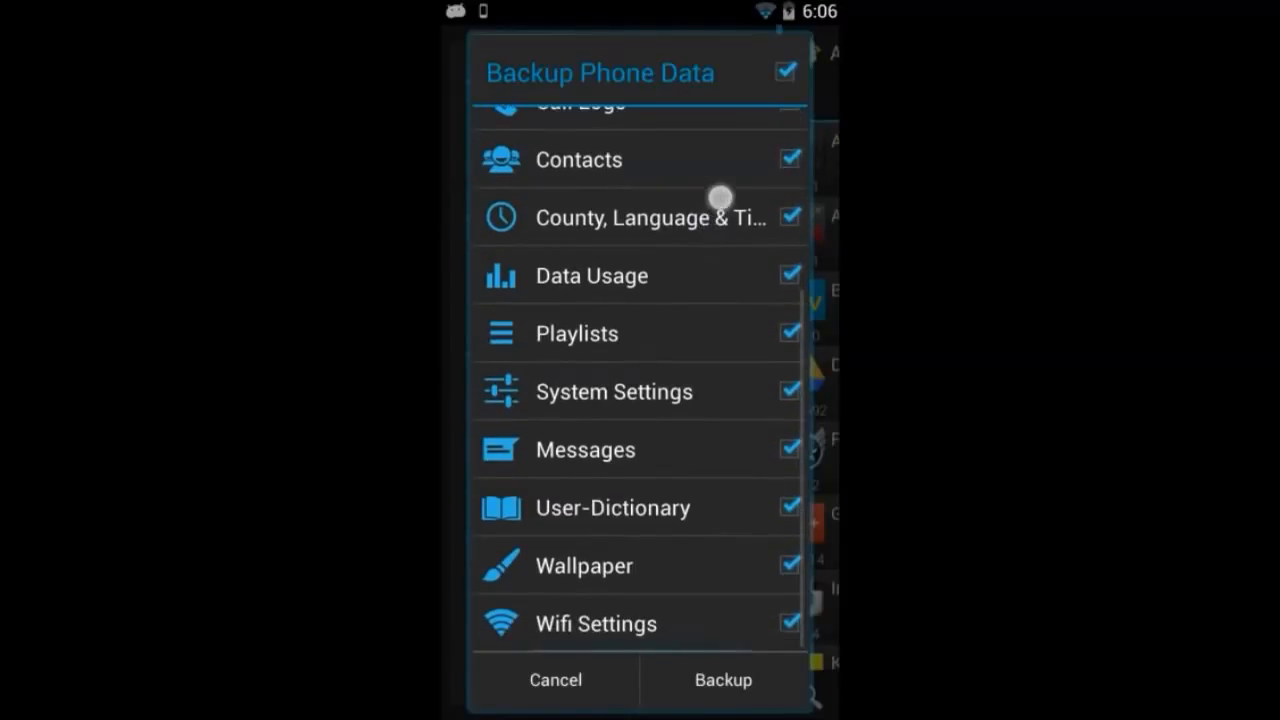
pyautogui.click(785, 72)
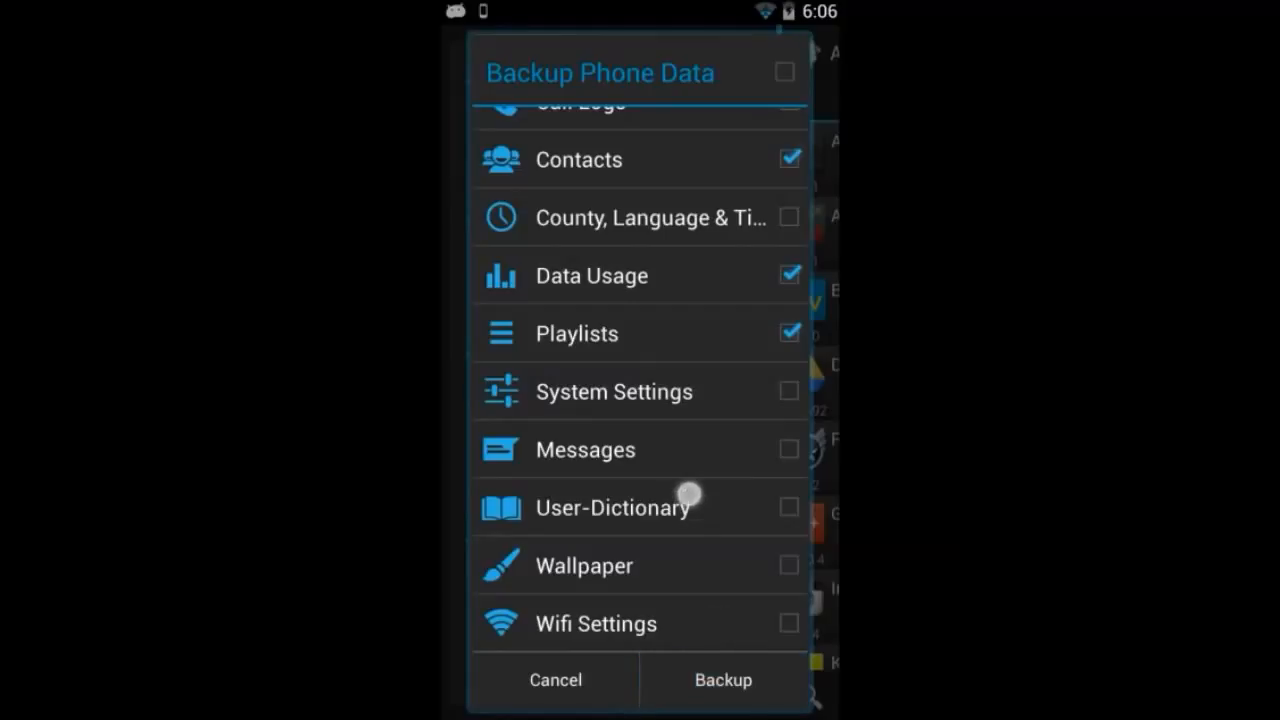
pyautogui.click(555, 680)
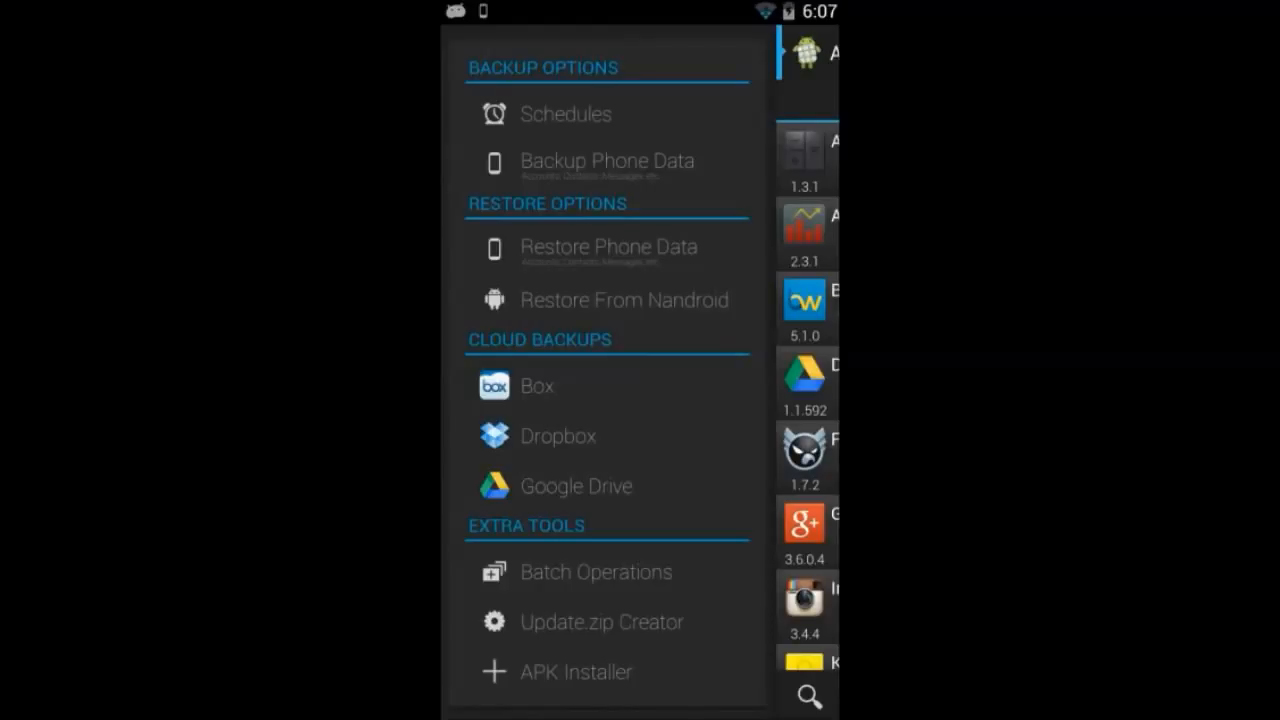
# Step: Browse Box cloud backups, view Endomondo's Restore/Delete options, cancel and return to the apps grid
pyautogui.click(537, 386)
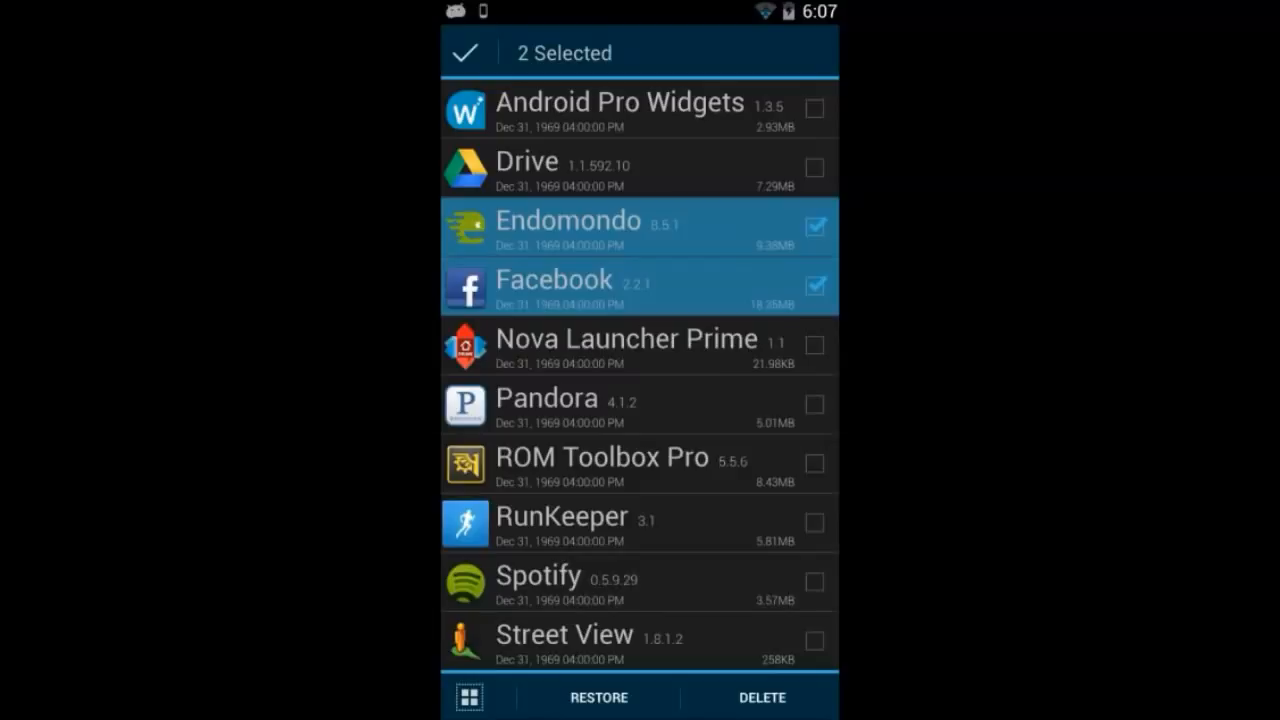
pyautogui.click(567, 220)
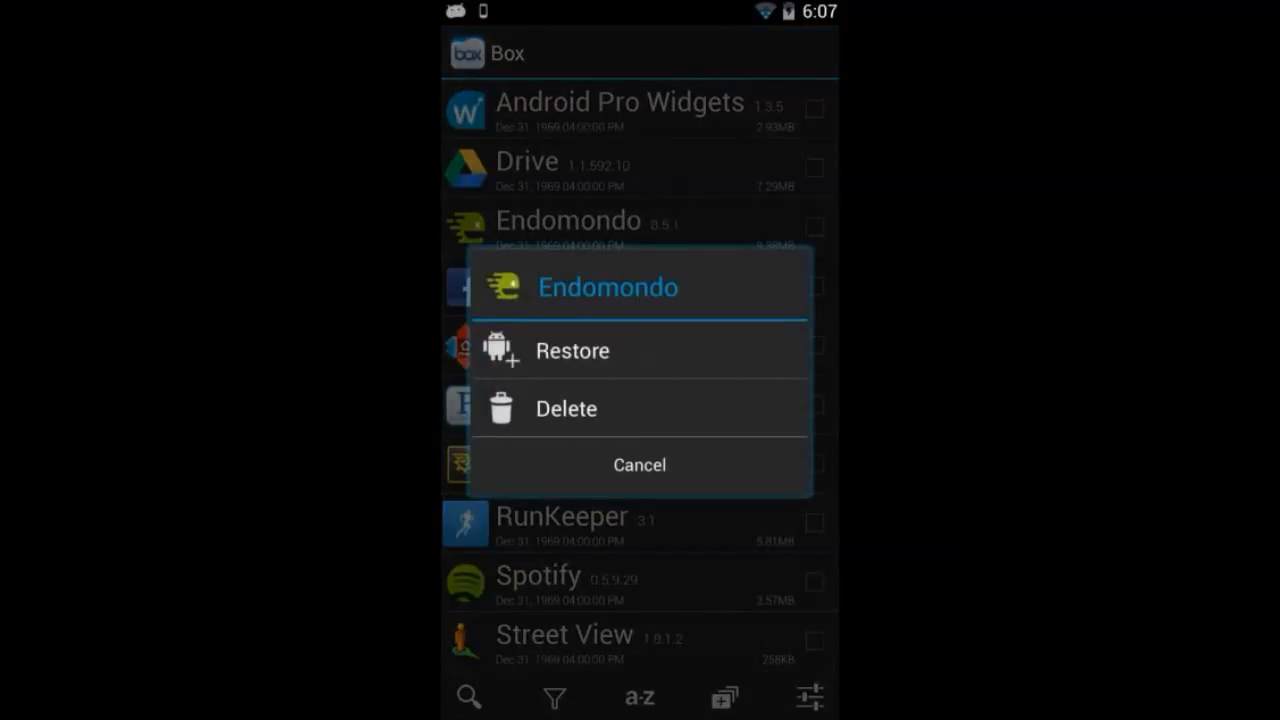
pyautogui.click(639, 464)
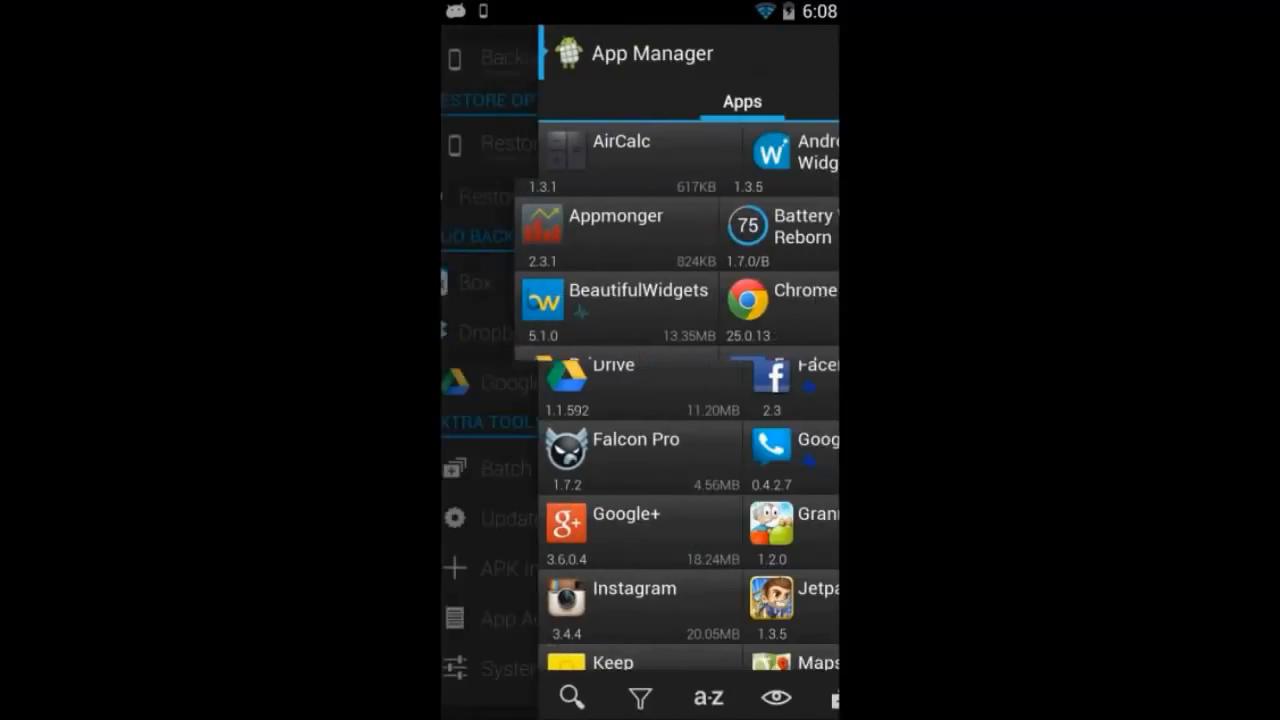
pyautogui.click(480, 53)
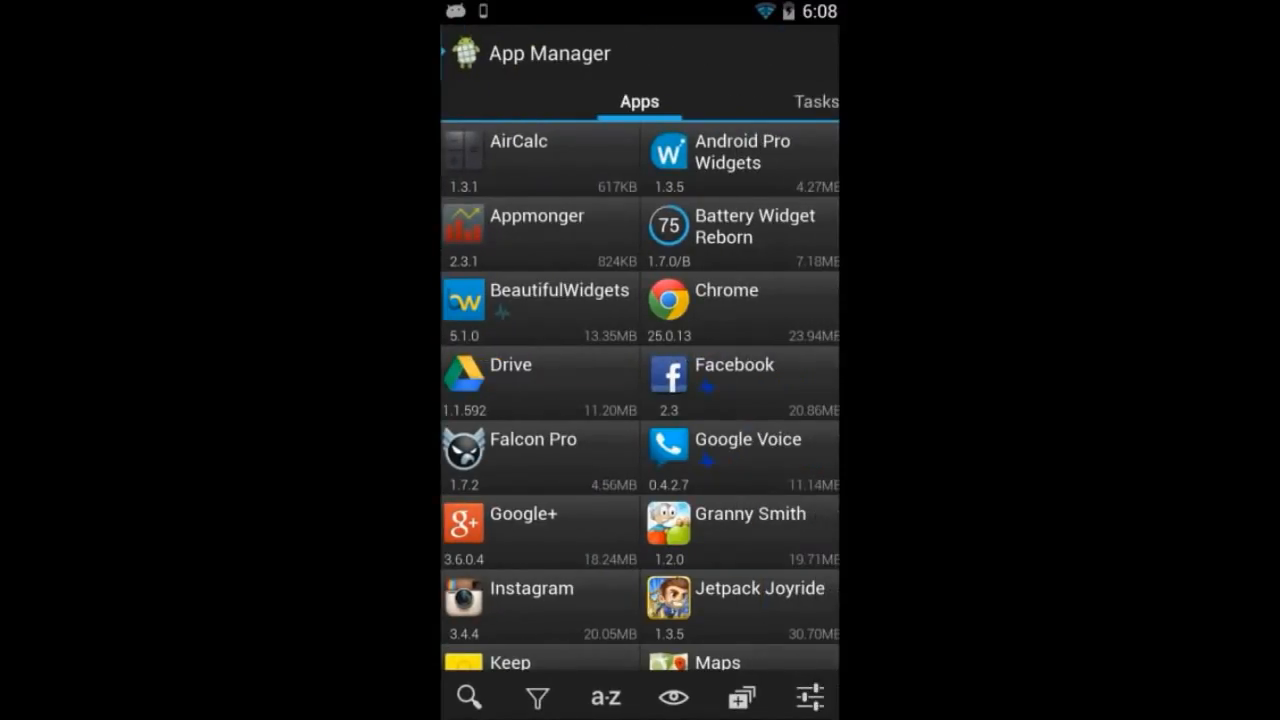